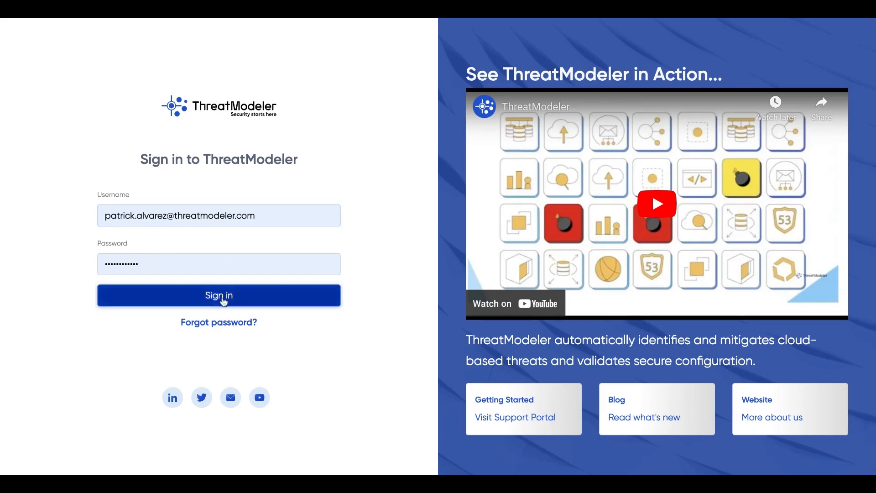
- Sign in to ThreatModeler with the pre-filled credentials
left_click(219, 295)
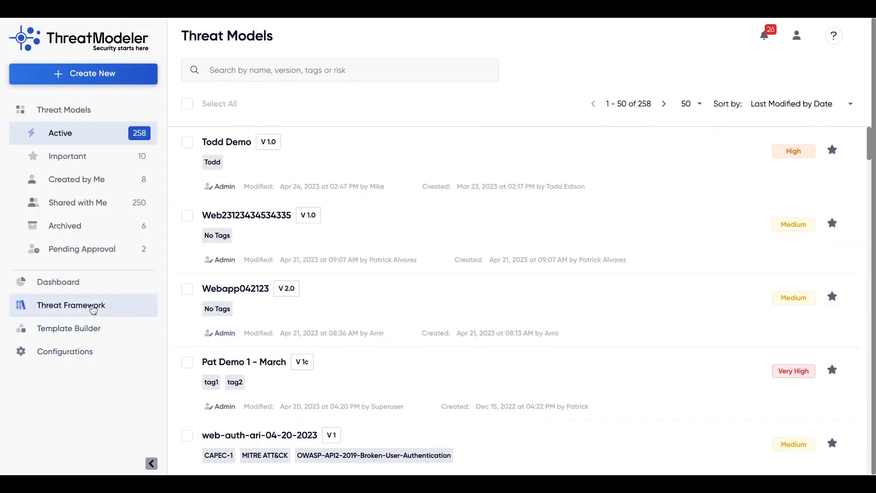
- Open Threat Framework from the sidebar and switch its library from Components to Threats
left_click(71, 305)
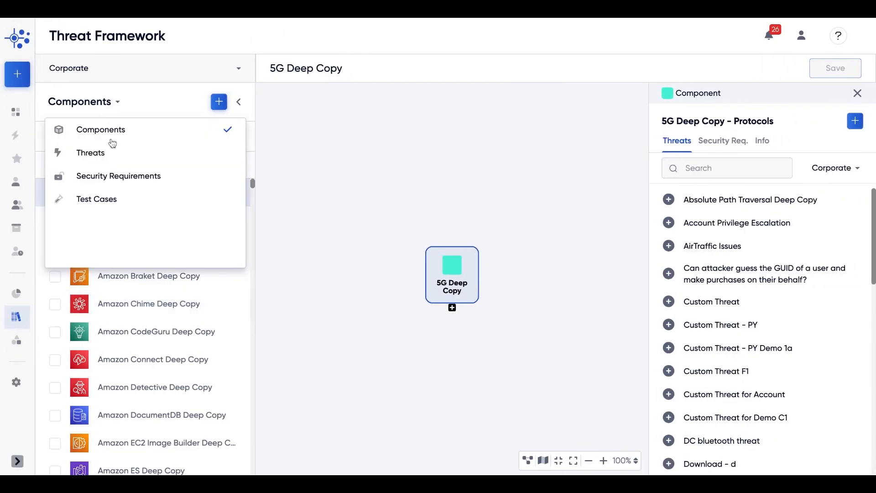
left_click(89, 152)
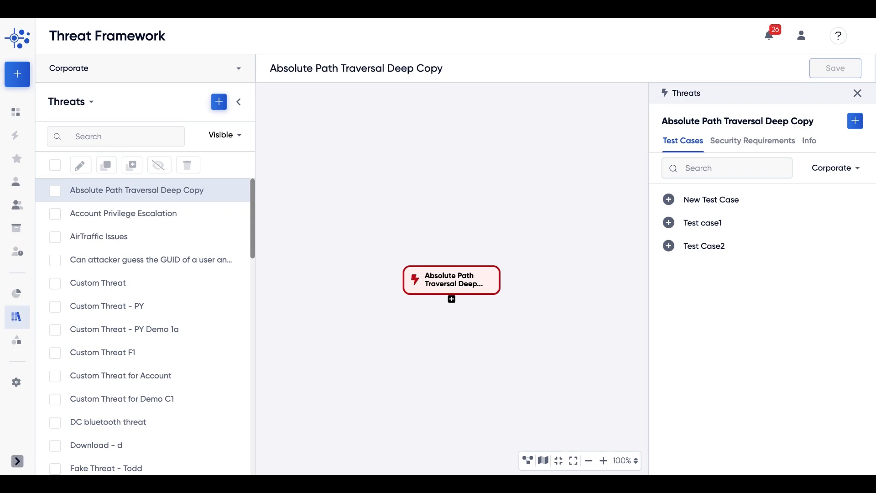
mouse_move(120, 190)
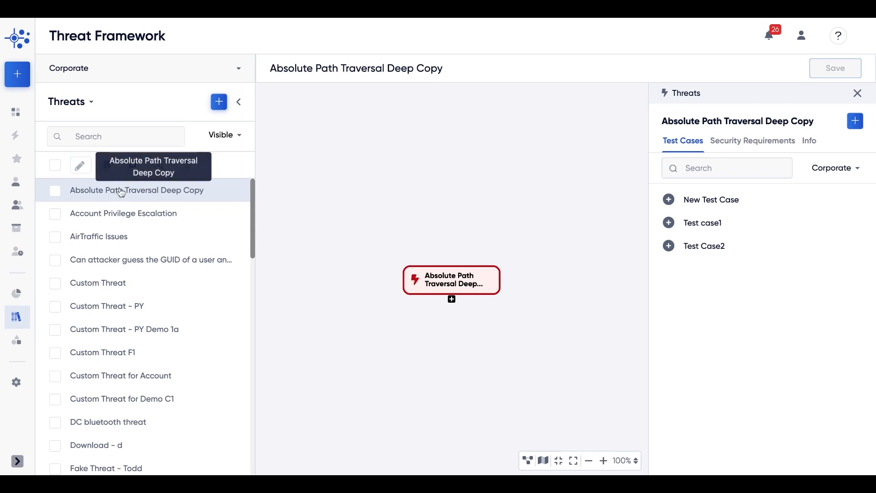
- Show the Info panel for Custom Threat for Account: three tags, Very High risk
left_click(808, 138)
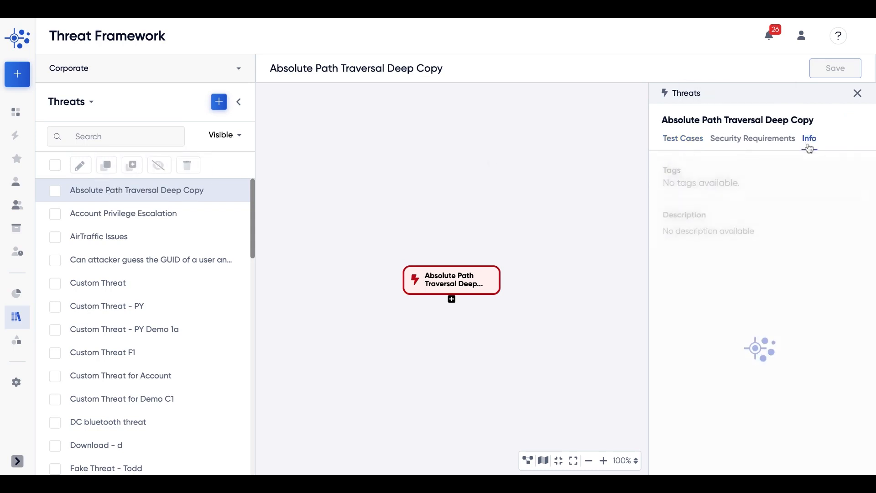
left_click(808, 138)
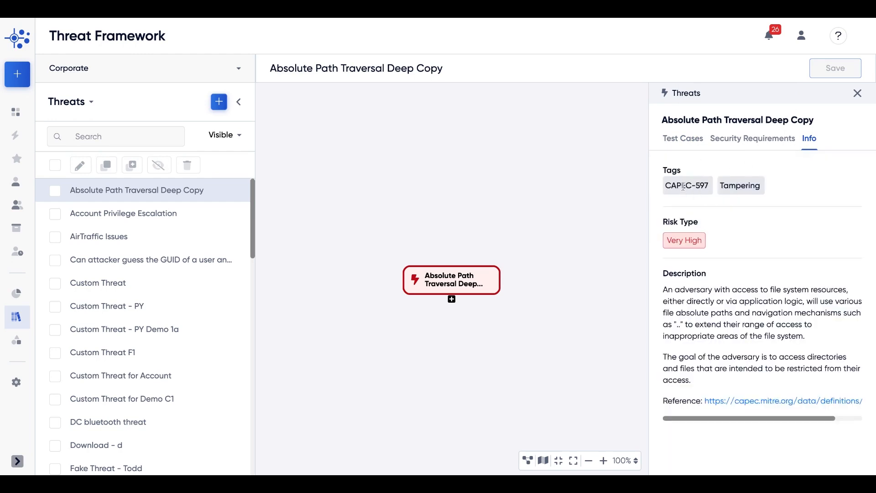
mouse_move(146, 383)
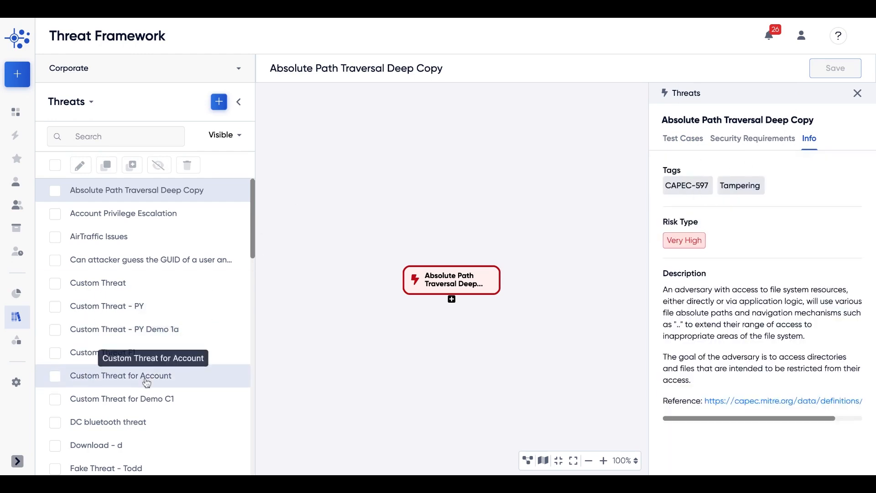
left_click(120, 375)
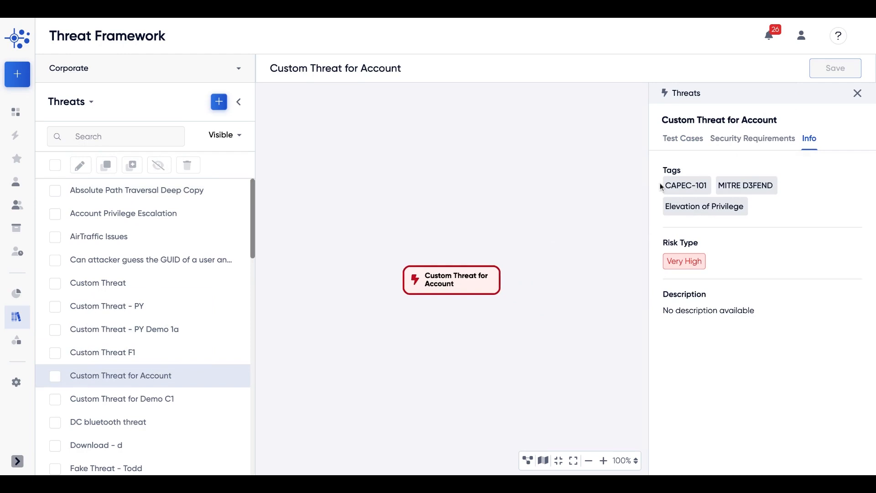
mouse_move(757, 177)
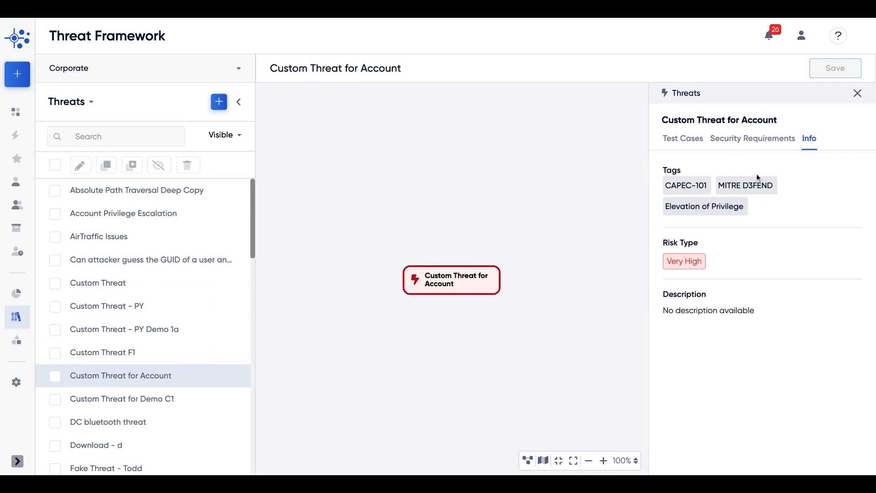